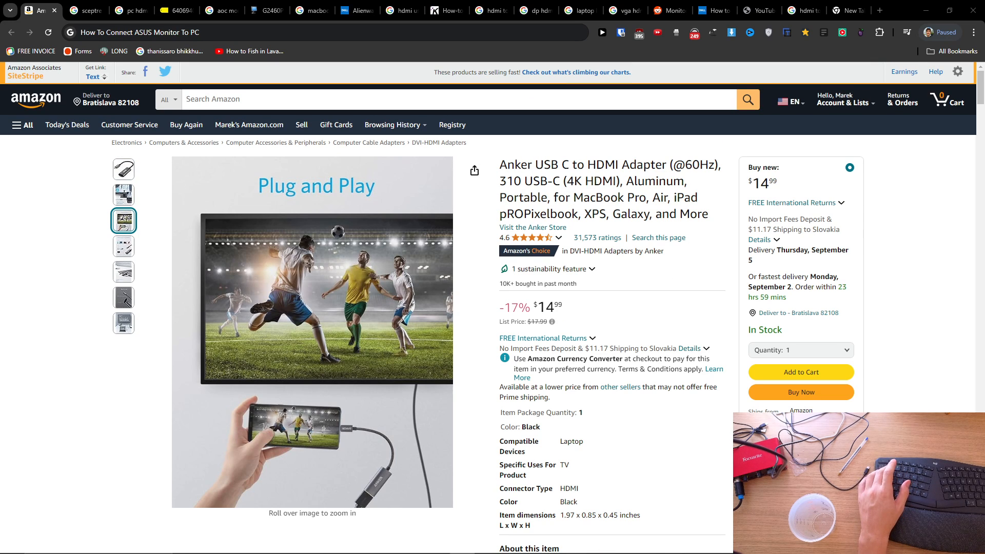
pyautogui.moveTo(394, 248)
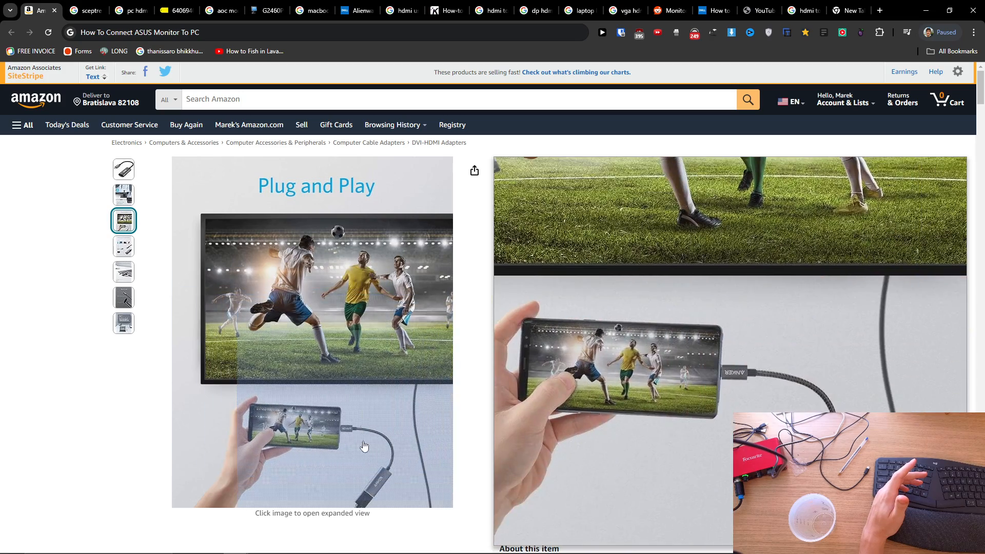
# - Switch the adapter's main image to the Crystal-Clear 4K Output thumbnail and review the page
pyautogui.click(123, 323)
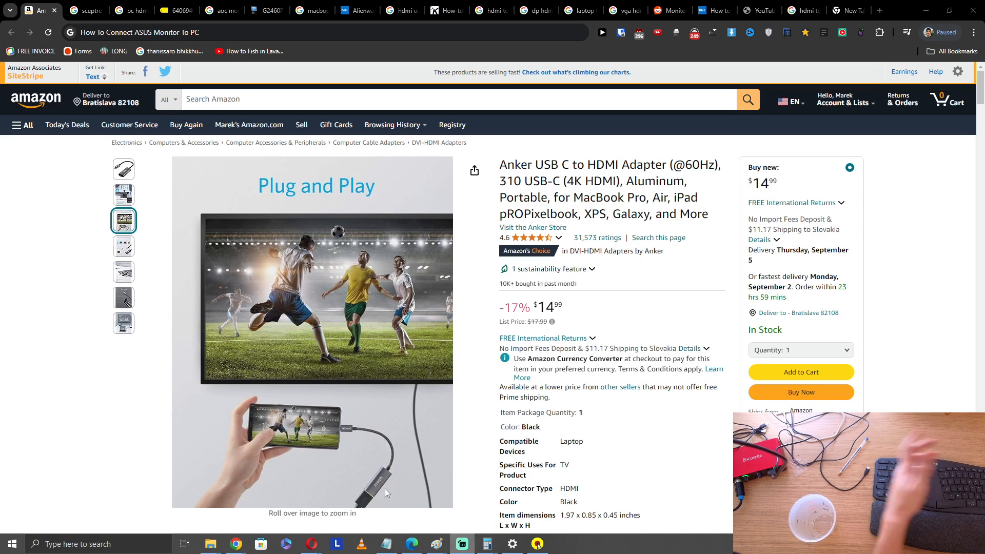
pyautogui.scroll(-3)
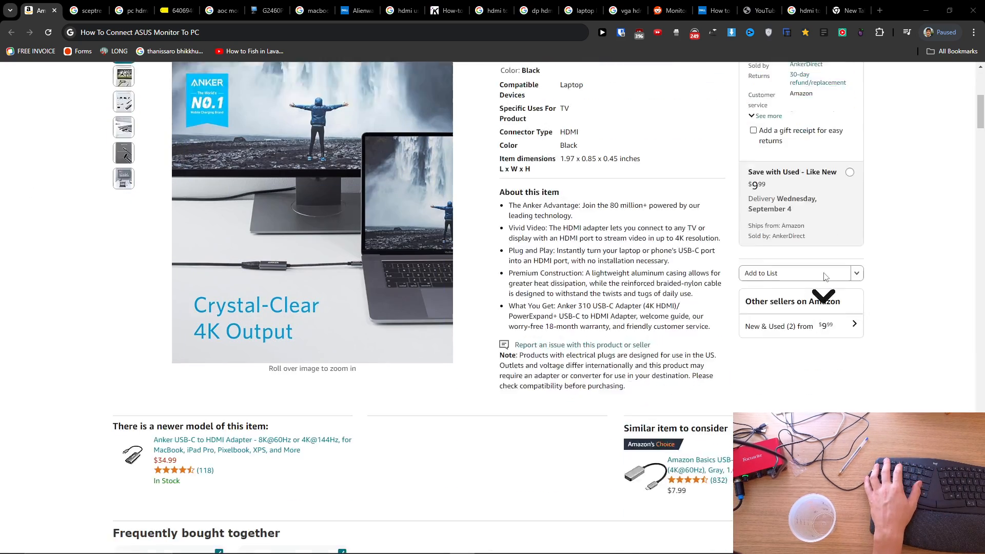
pyautogui.scroll(3)
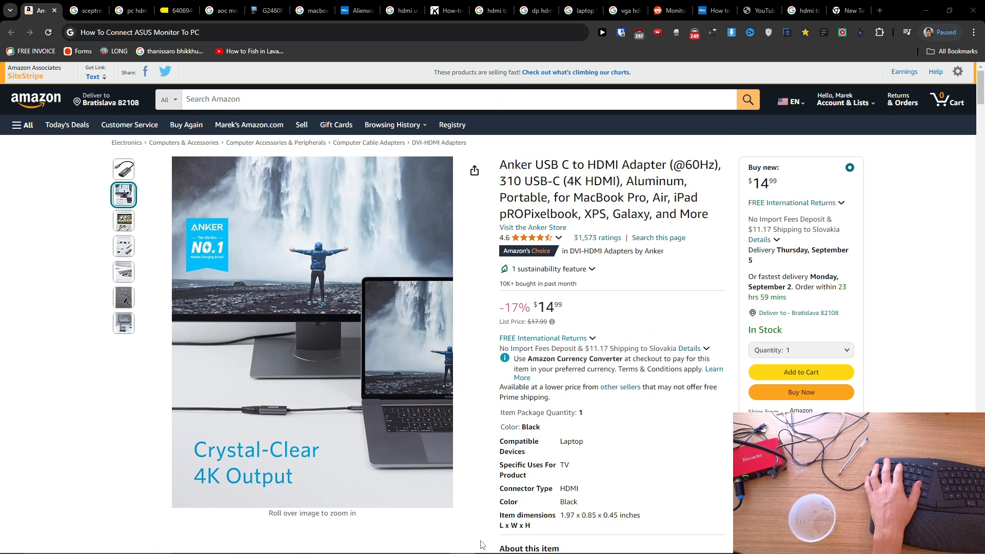